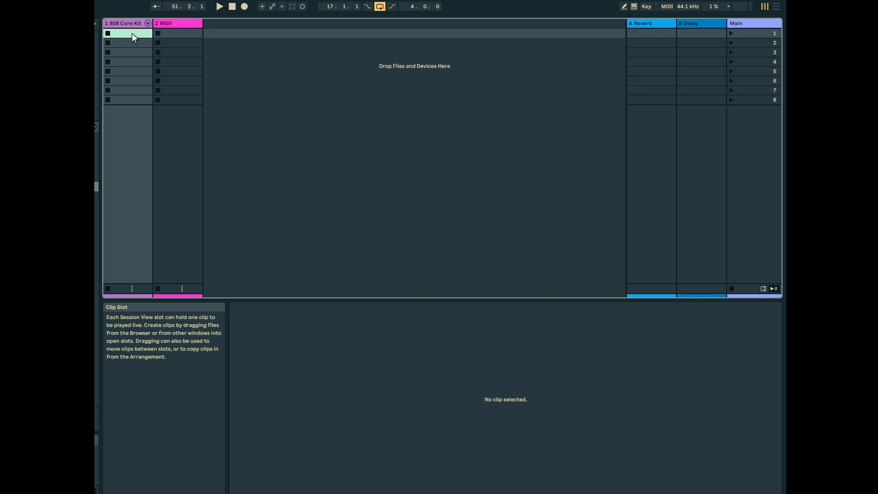
Create a new clip in the first slot of the 808 Core Kit track
double_click(130, 33)
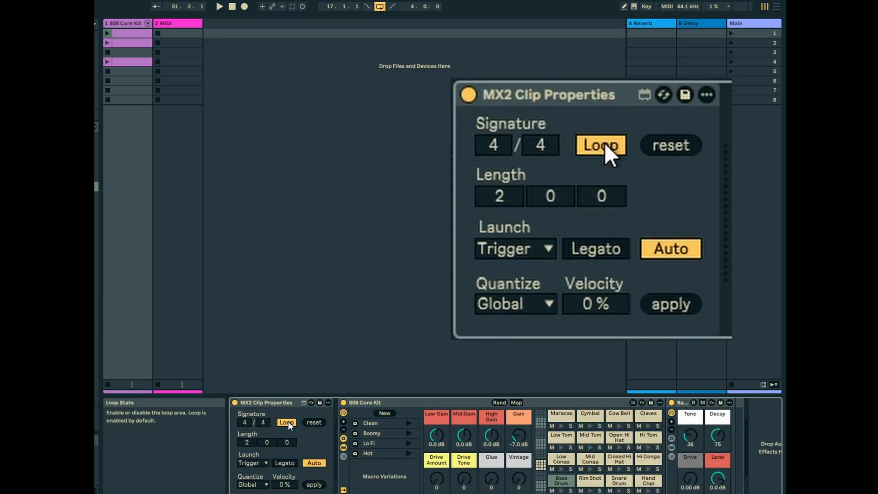
Review MX2 defaults — Loop on, Trigger launch mode, Global quantization — and show the first drum clip
left_click(599, 145)
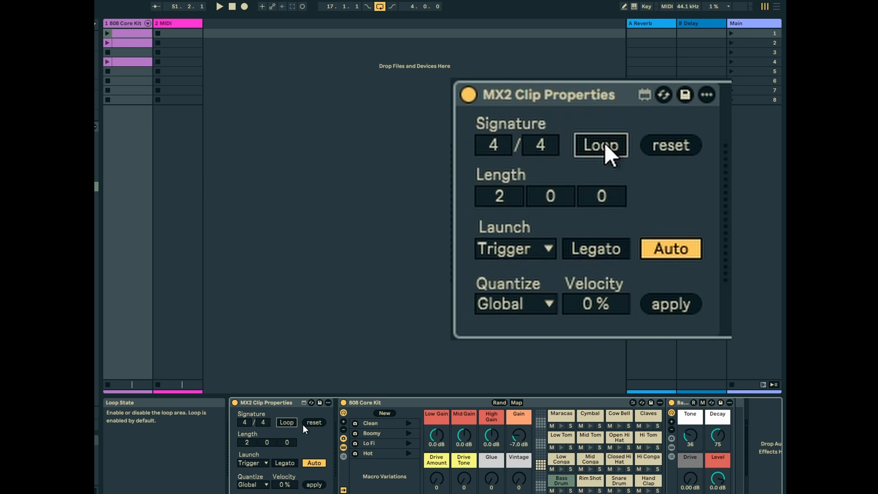
left_click(513, 249)
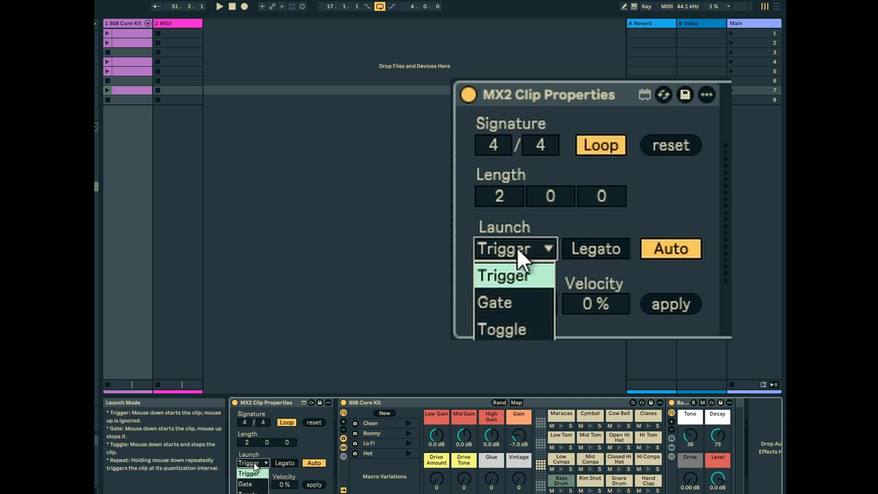
left_click(504, 274)
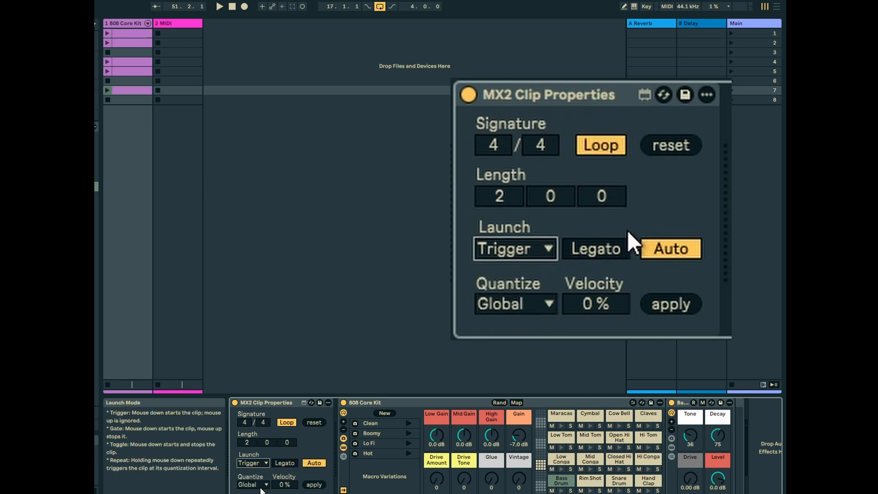
left_click(515, 304)
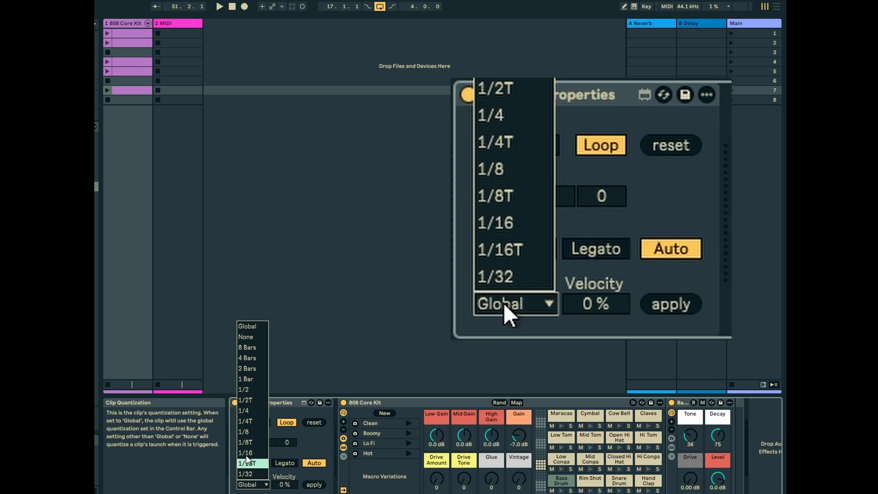
left_click(515, 303)
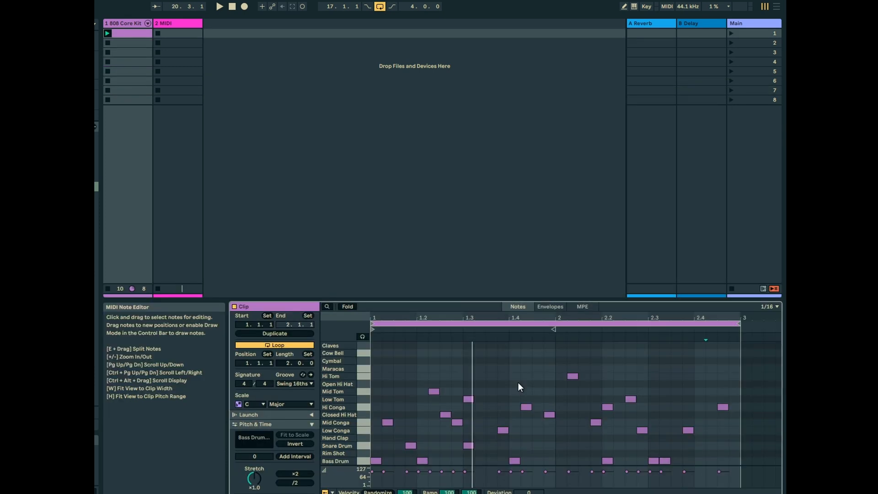
left_click(220, 7)
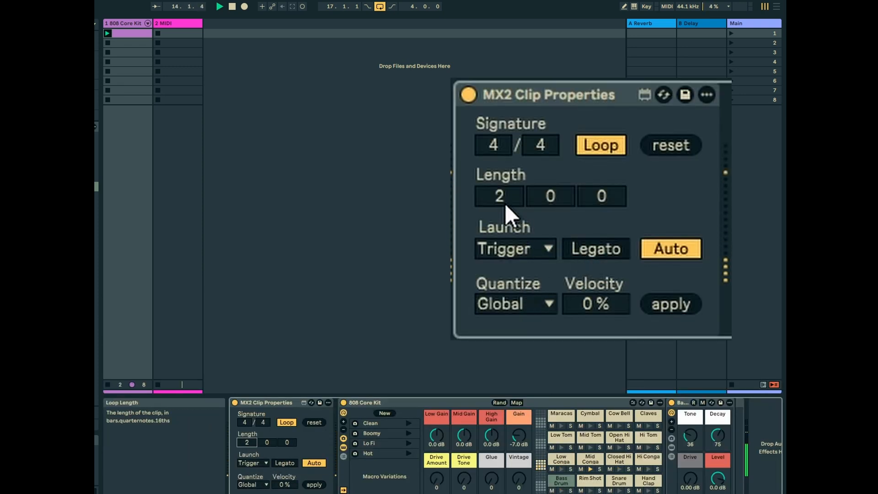
Set the MX2 default length to 0.3.0 (three beats) and apply it to the selected clip
left_click(498, 196)
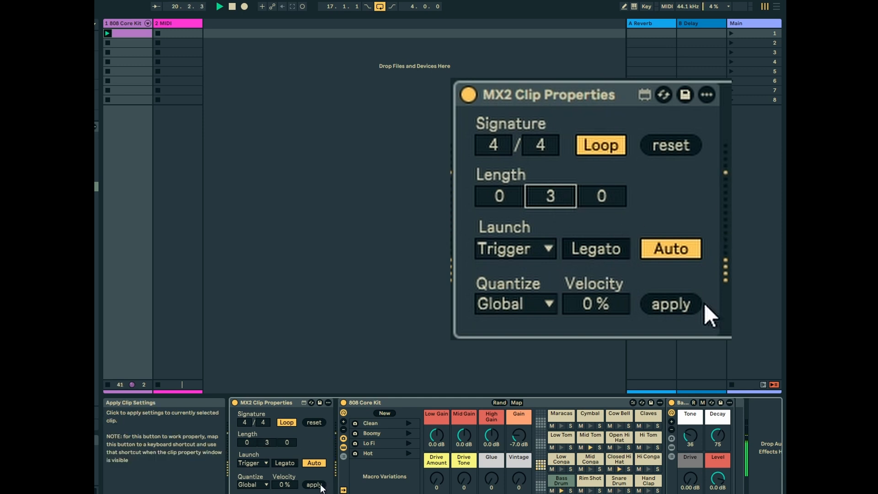
left_click(670, 304)
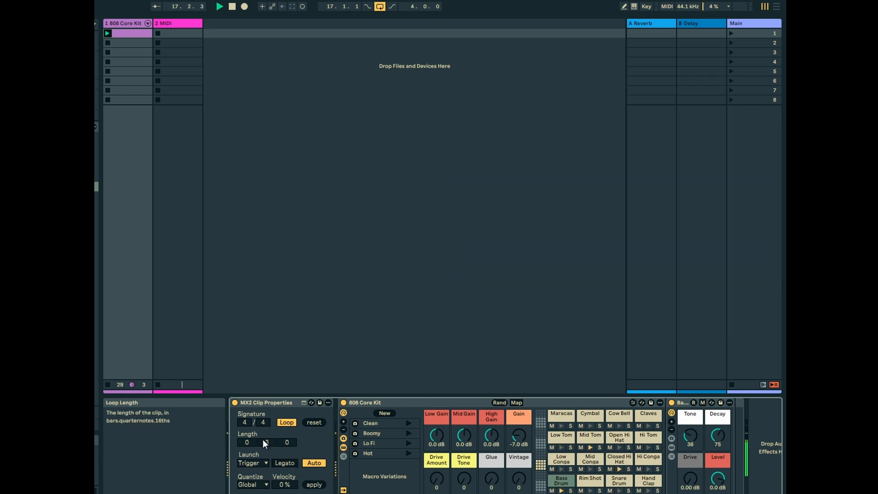